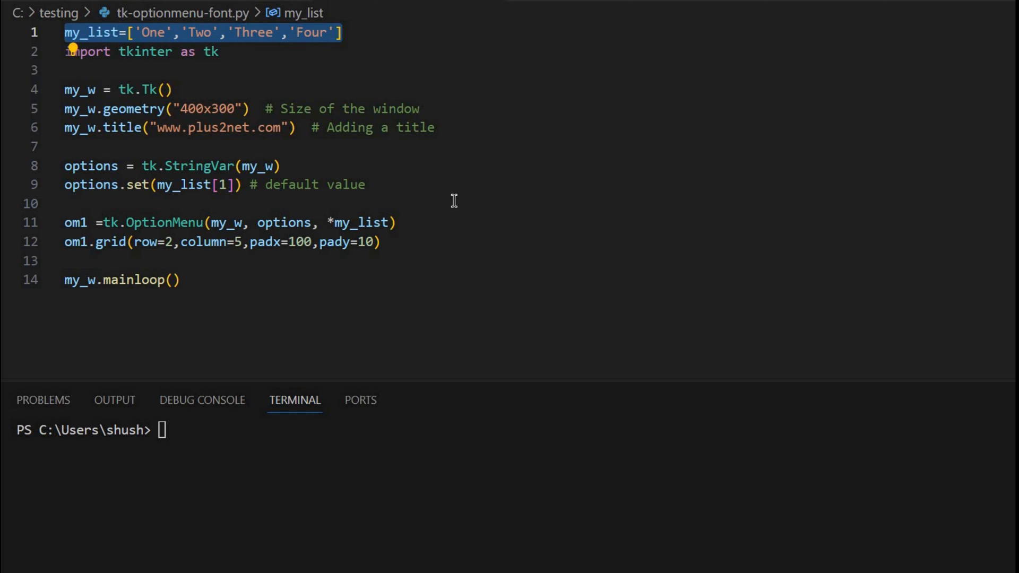
pyautogui.moveTo(134, 99)
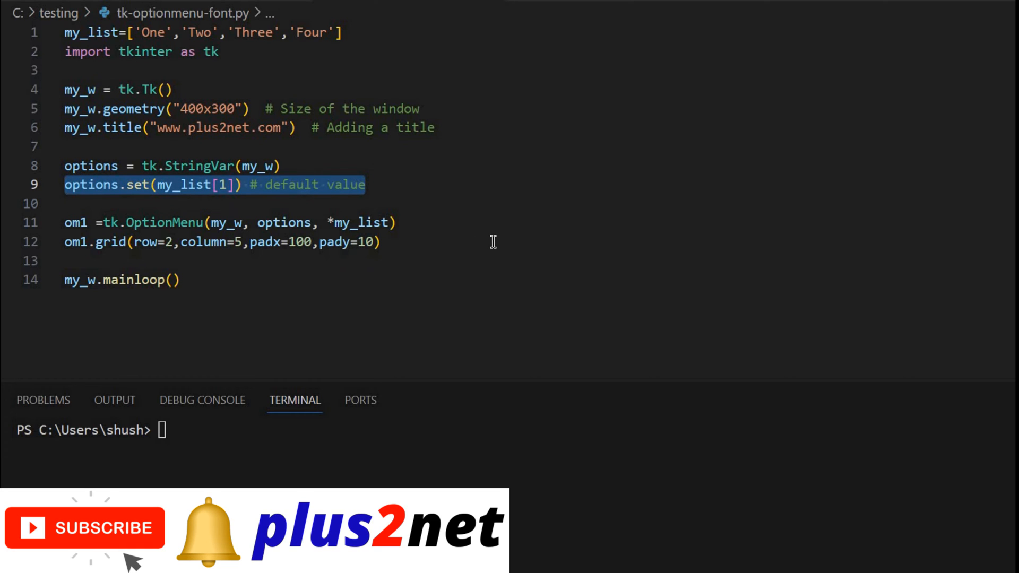
pyautogui.moveTo(168, 41)
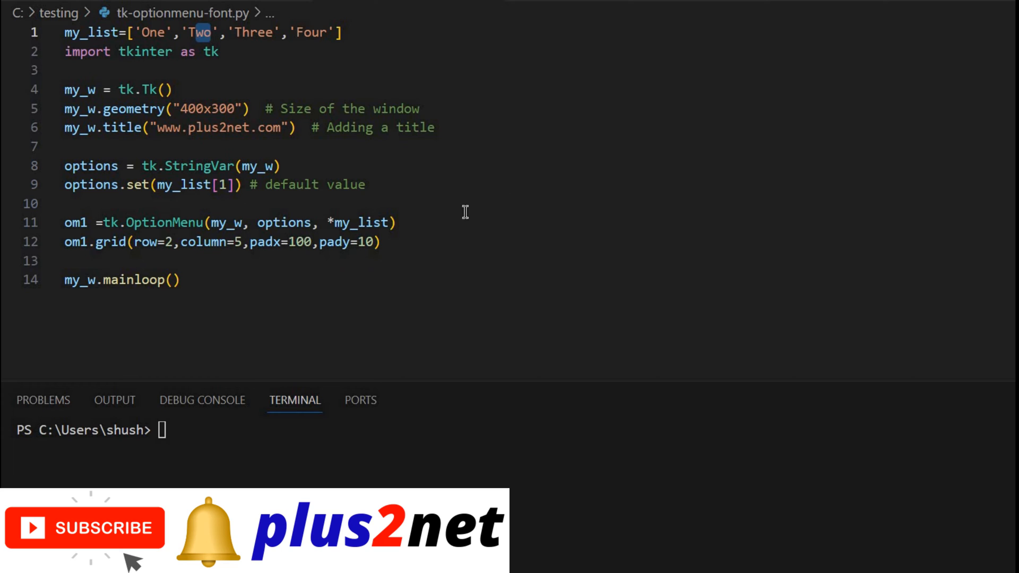
pyautogui.moveTo(389, 270)
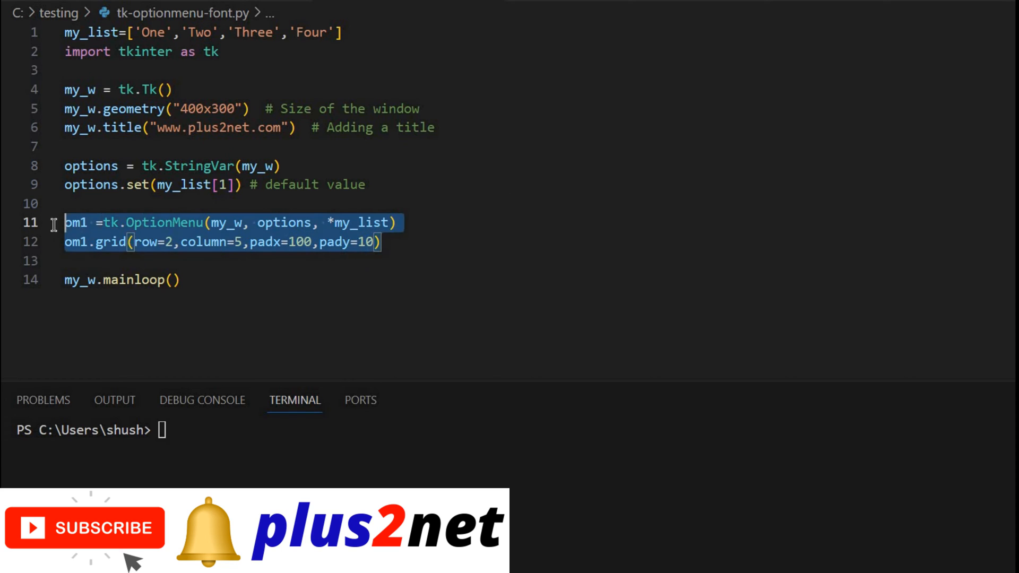
# Step: Place the cursor at the start of the my_w.mainloop() line to insert a blank line
pyautogui.click(331, 222)
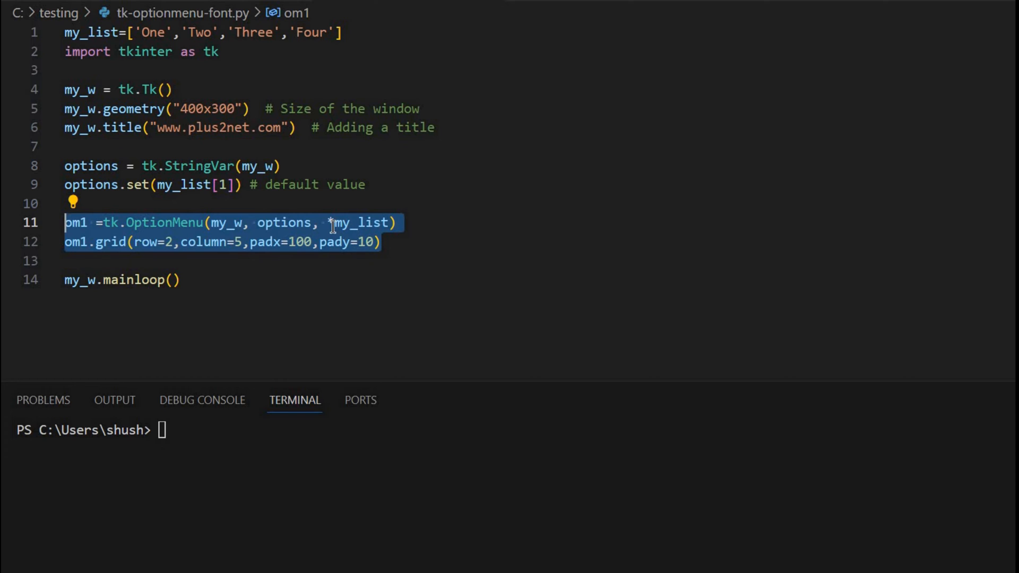
pyautogui.moveTo(525, 152)
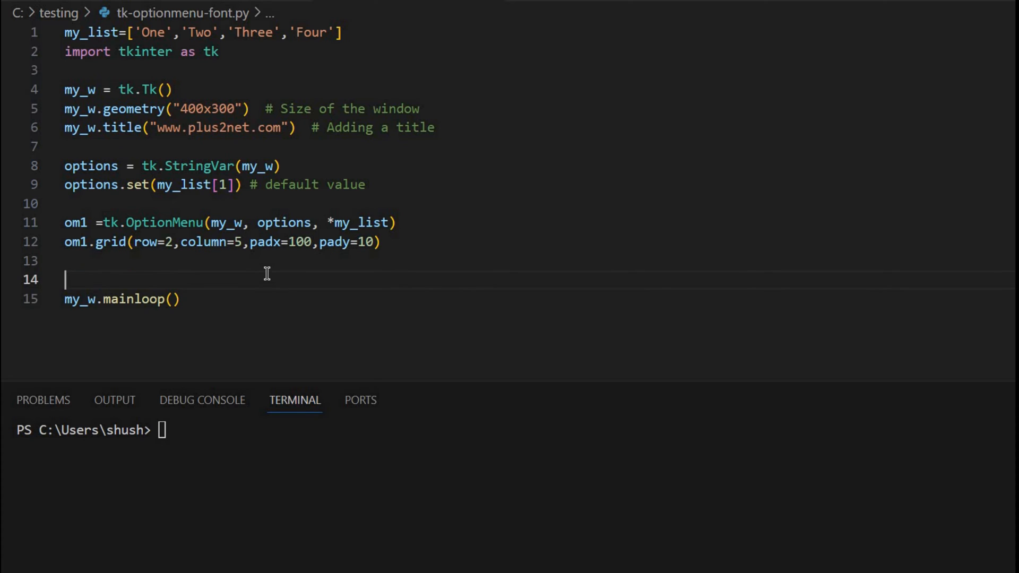
# Step: Add the line menu=my_w.nametowidget(om1.menuname) above mainloop
pyautogui.write('men')
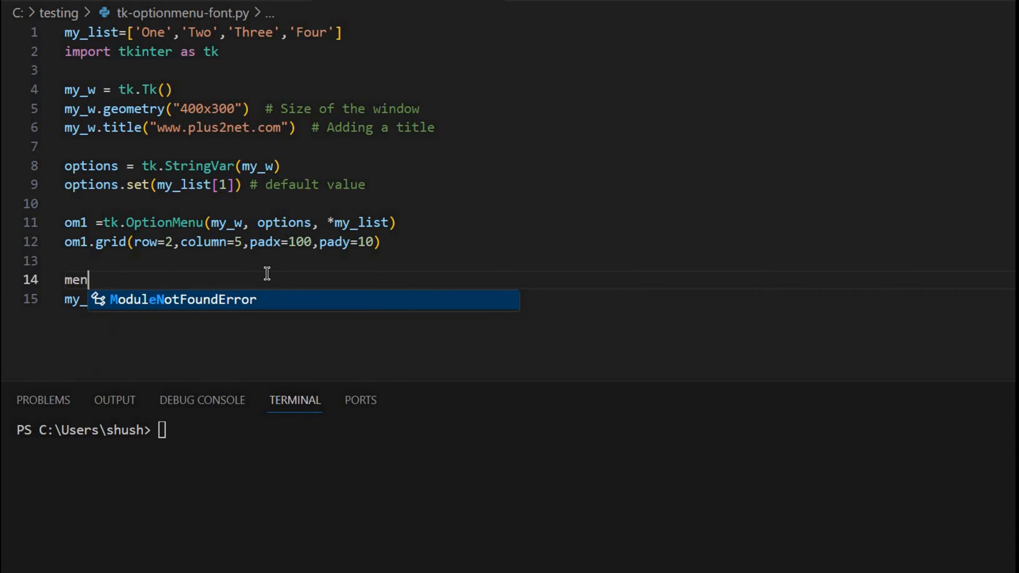
pyautogui.write('u')
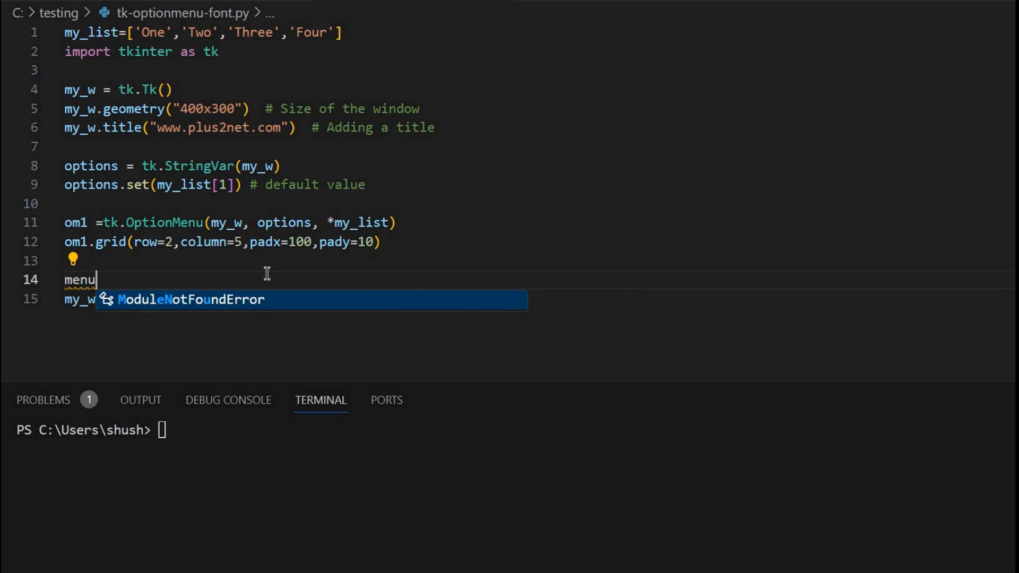
pyautogui.write('=')
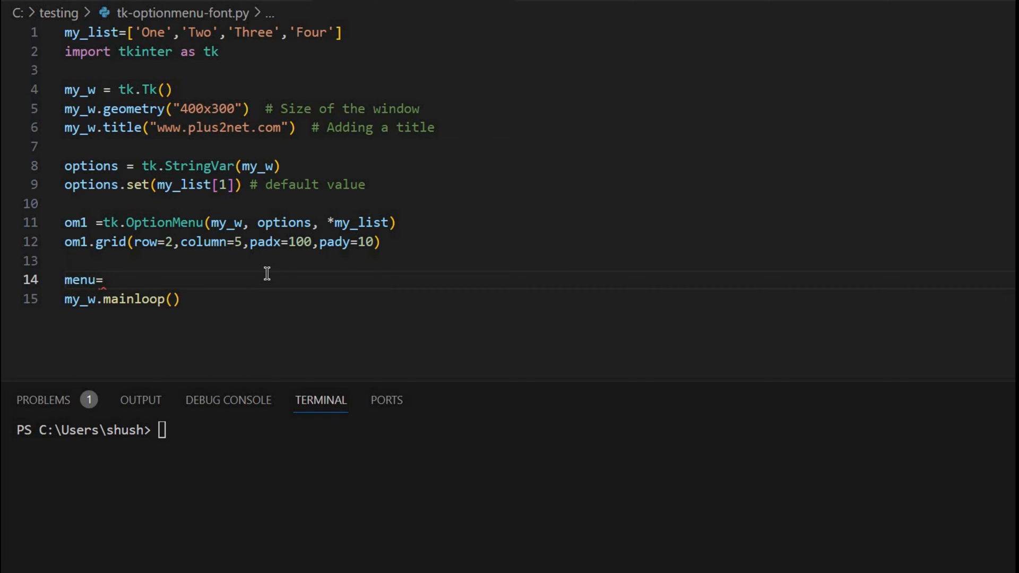
pyautogui.write('my_w')
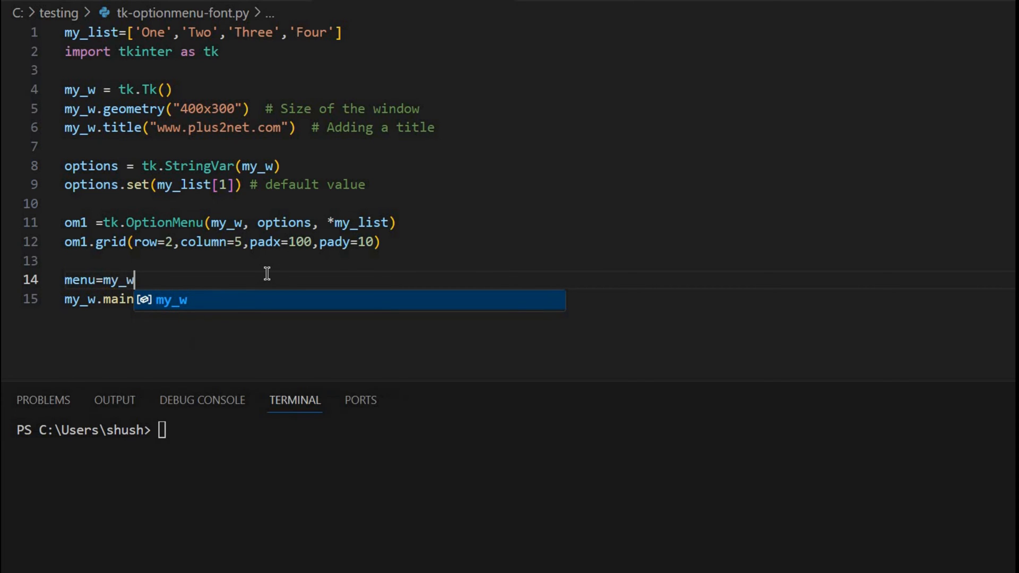
pyautogui.write('.nametowidget(')
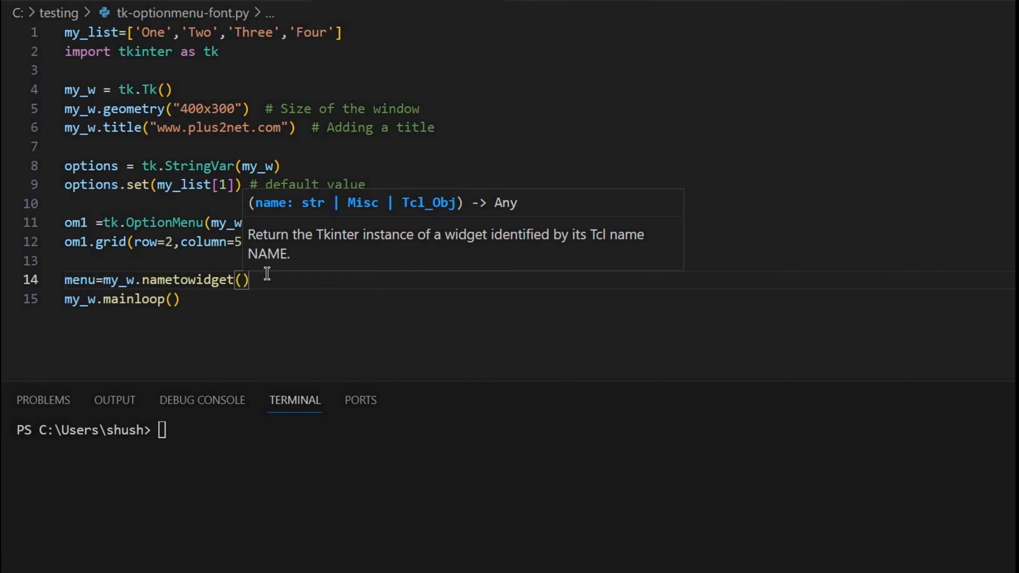
pyautogui.write('om1')
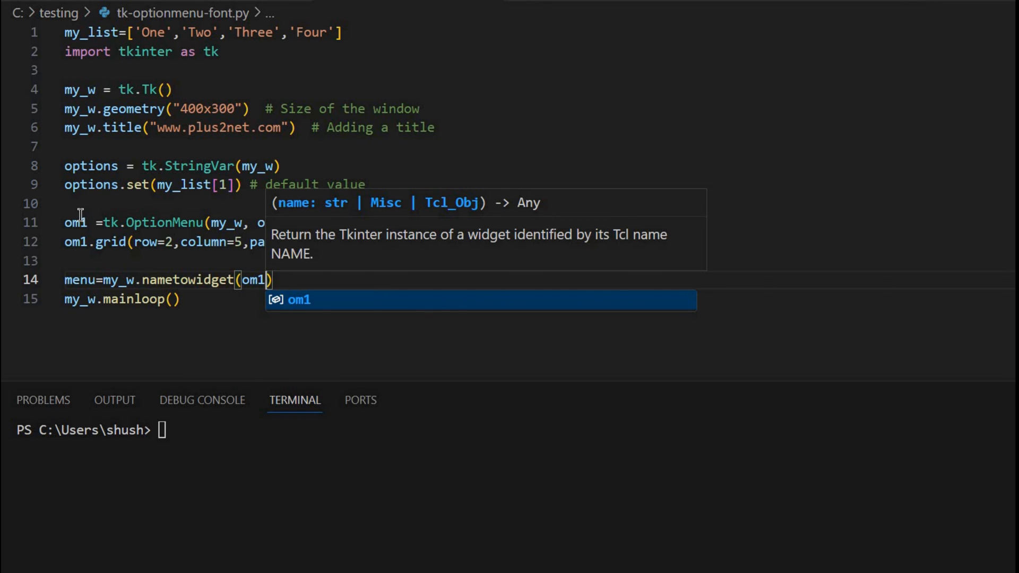
pyautogui.moveTo(158, 260)
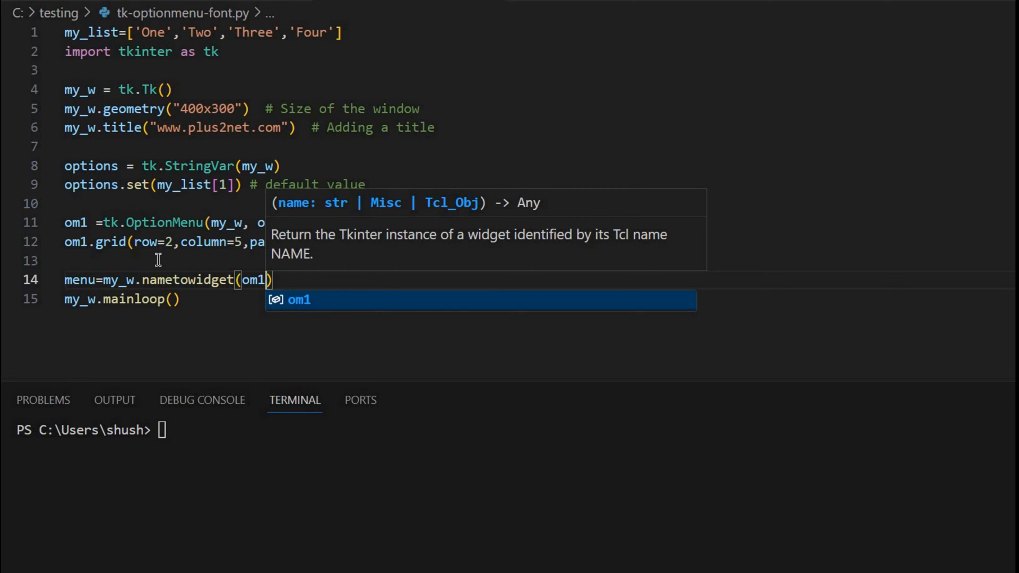
pyautogui.write('.menuname')
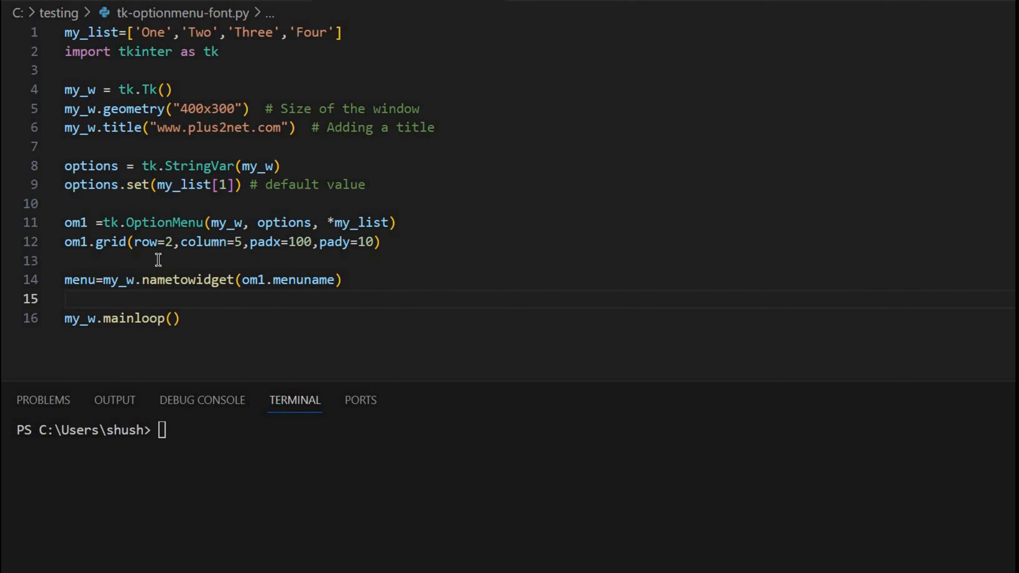
# Step: Add om1.config(font=['Arial',26]) with the comment '# Set the menu font'
pyautogui.write('om')
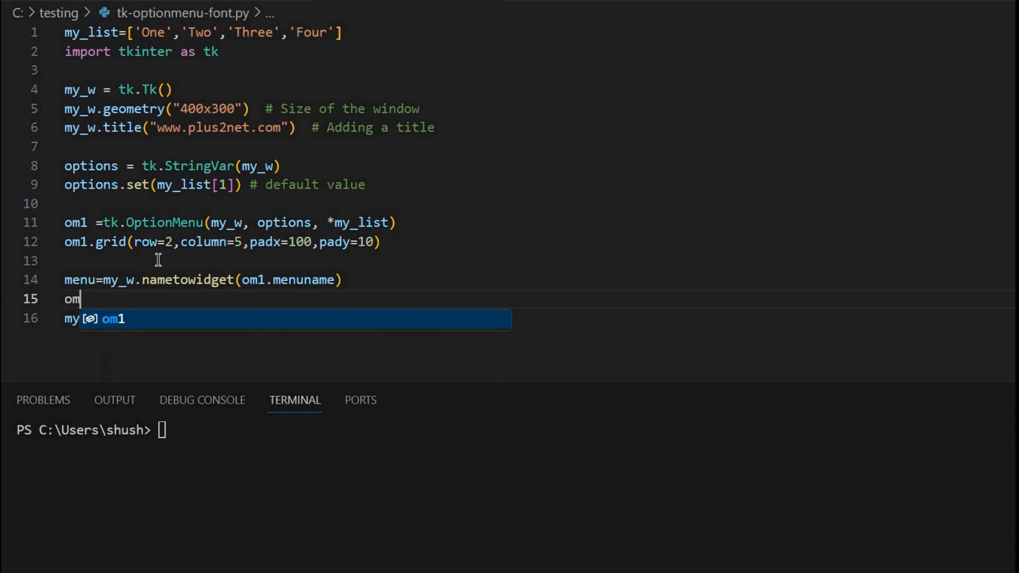
pyautogui.write('1.config(')
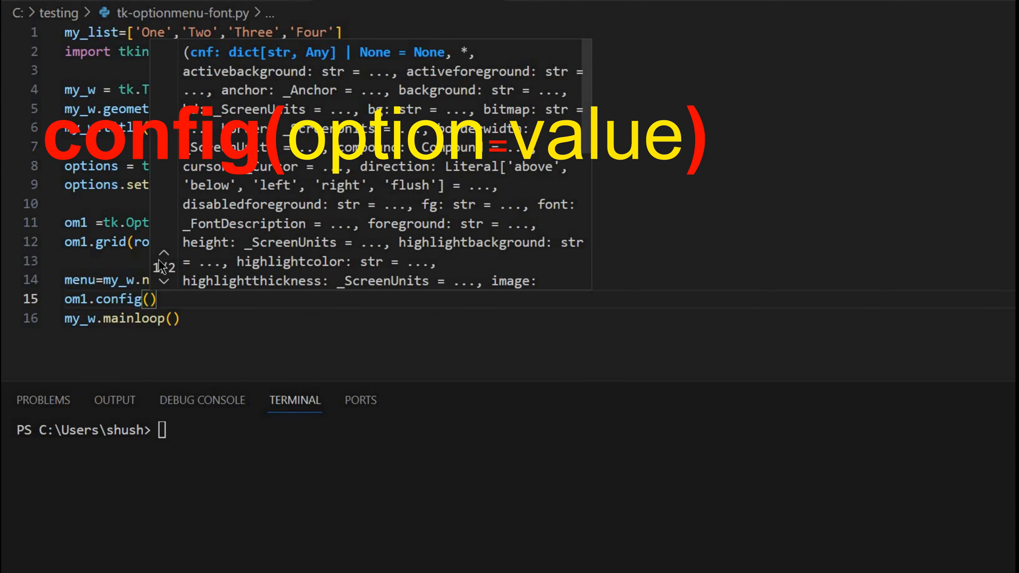
pyautogui.write('font=')
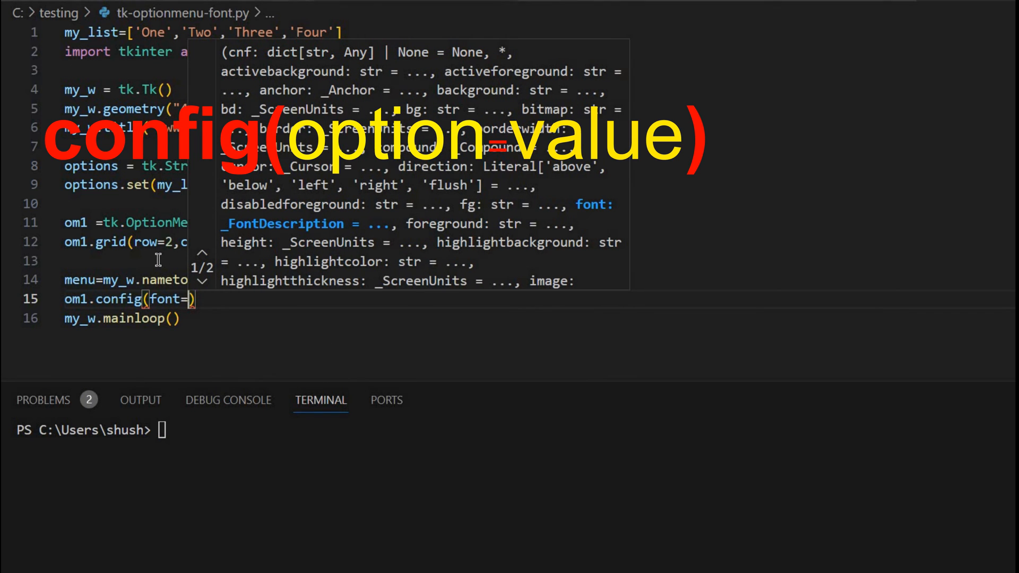
pyautogui.write('[]')
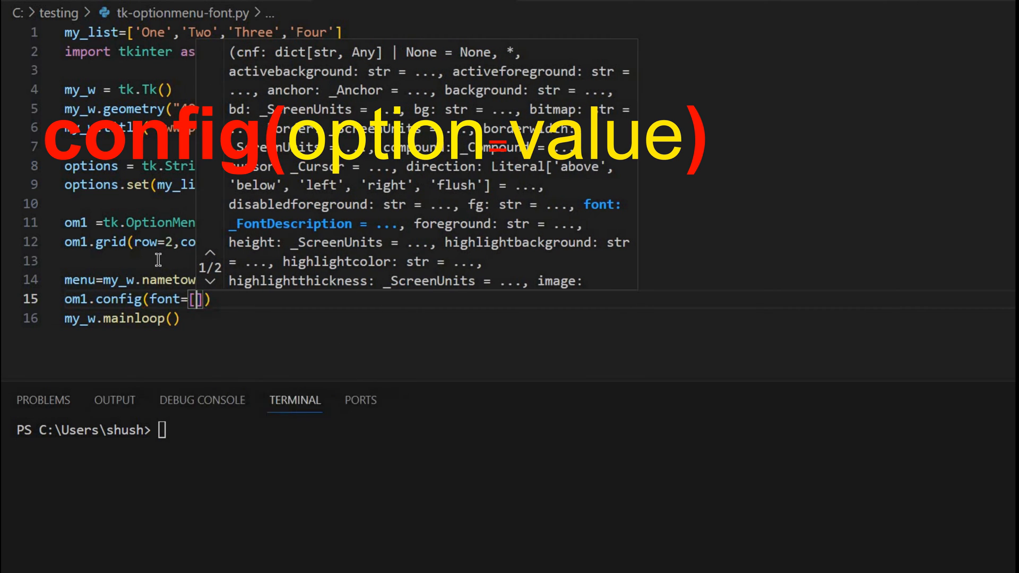
pyautogui.write("'Arial'")
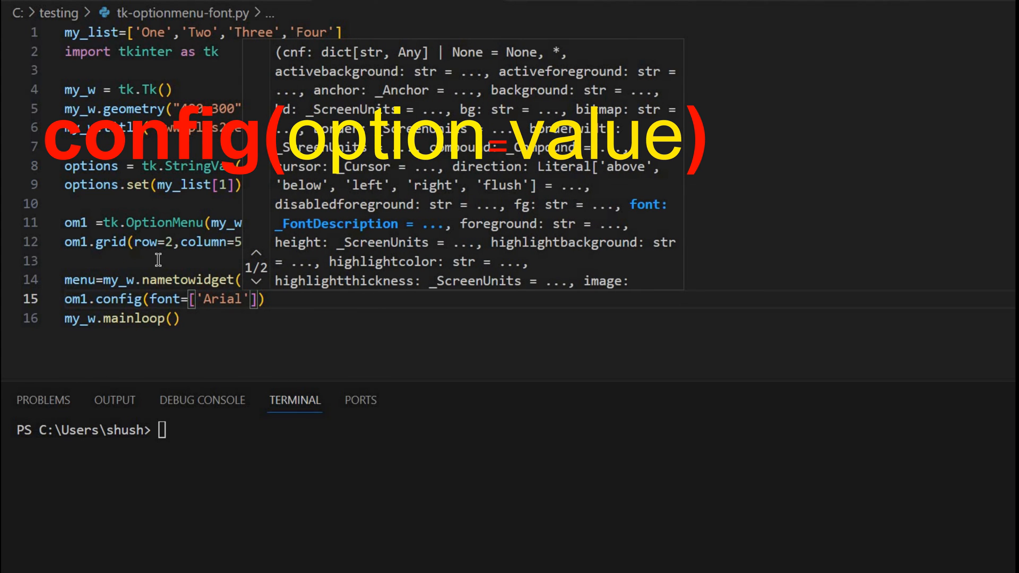
pyautogui.write(',')
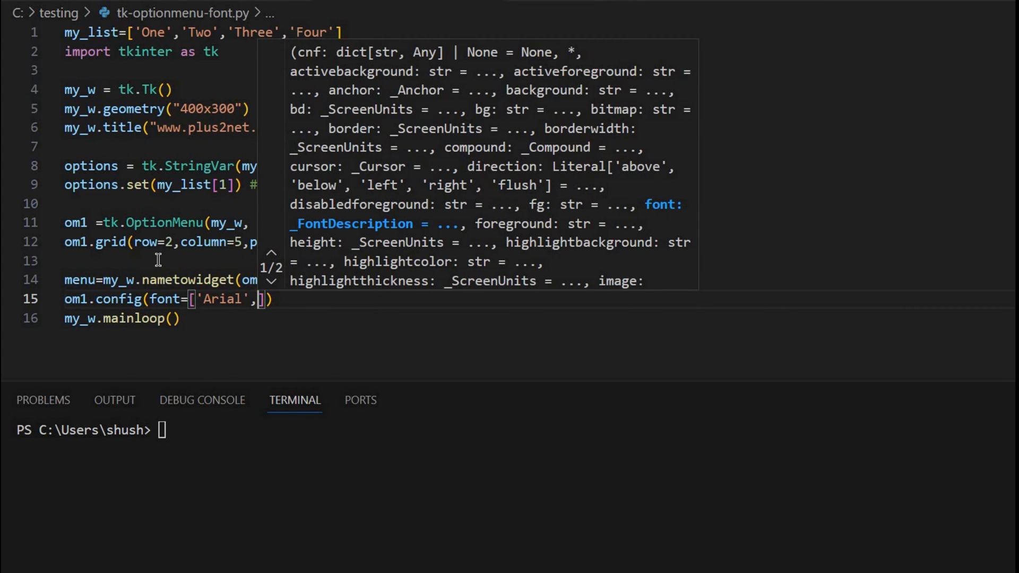
pyautogui.write('26')
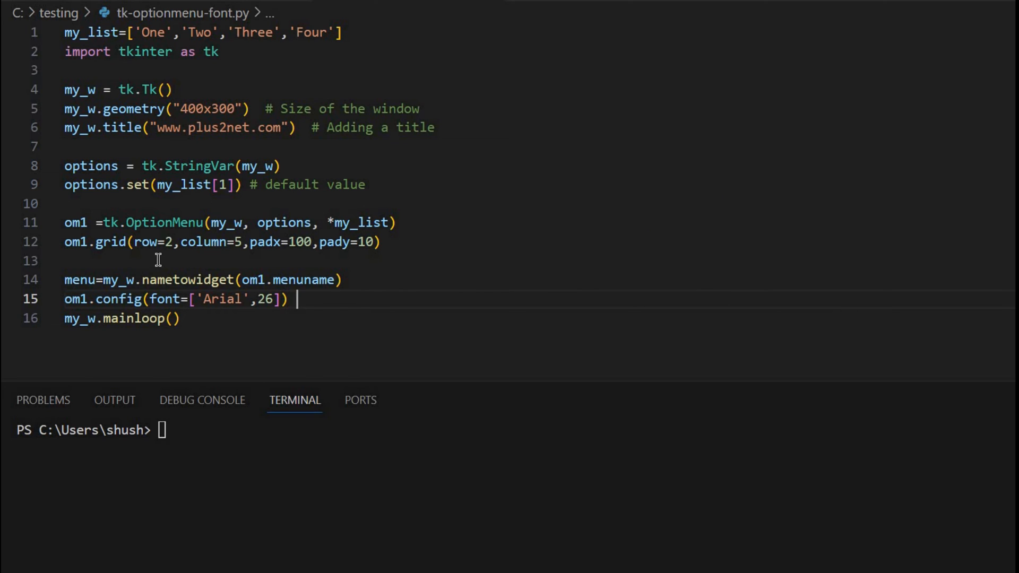
pyautogui.write('# Set')
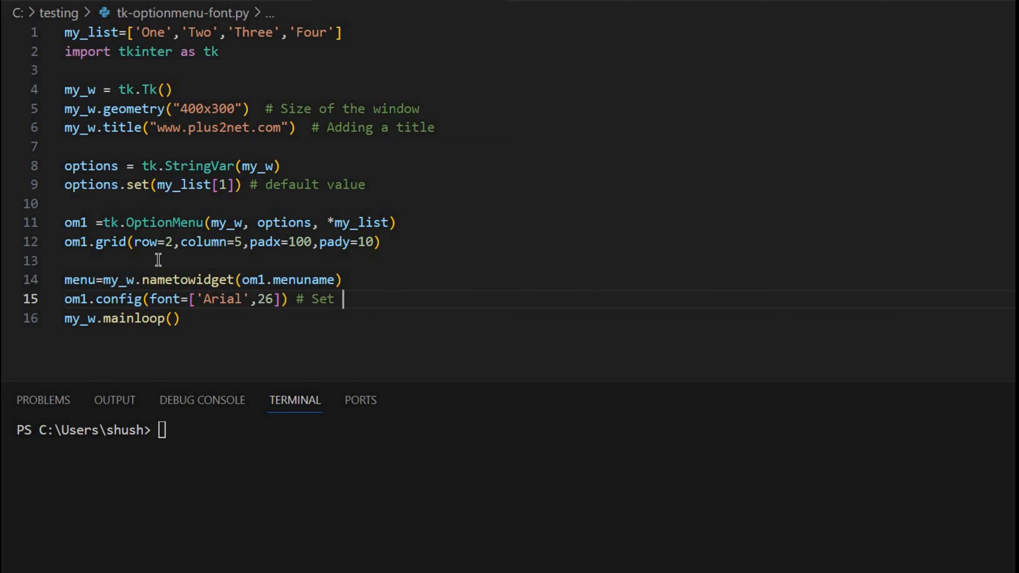
pyautogui.write('the menu font')
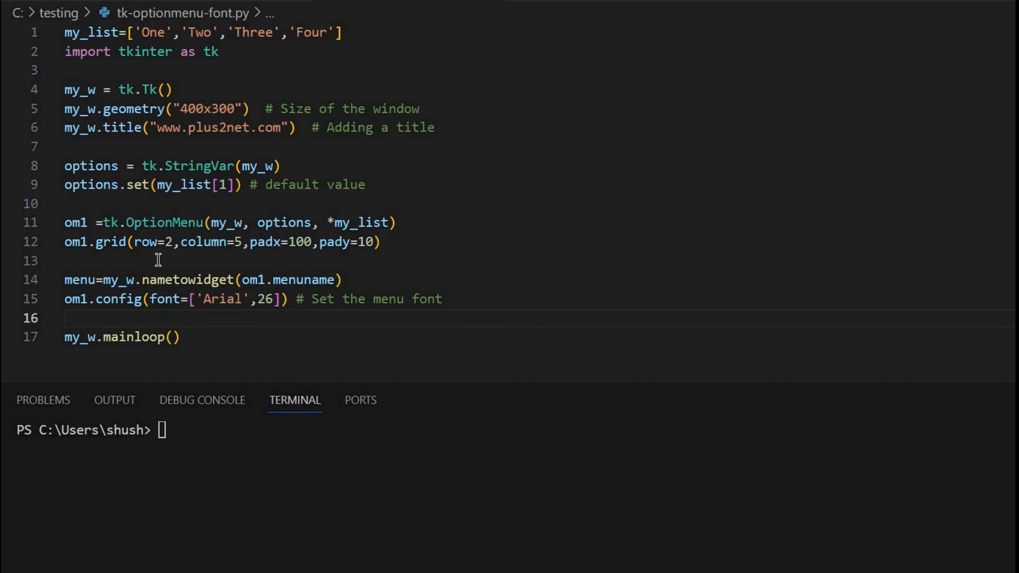
pyautogui.write('om')
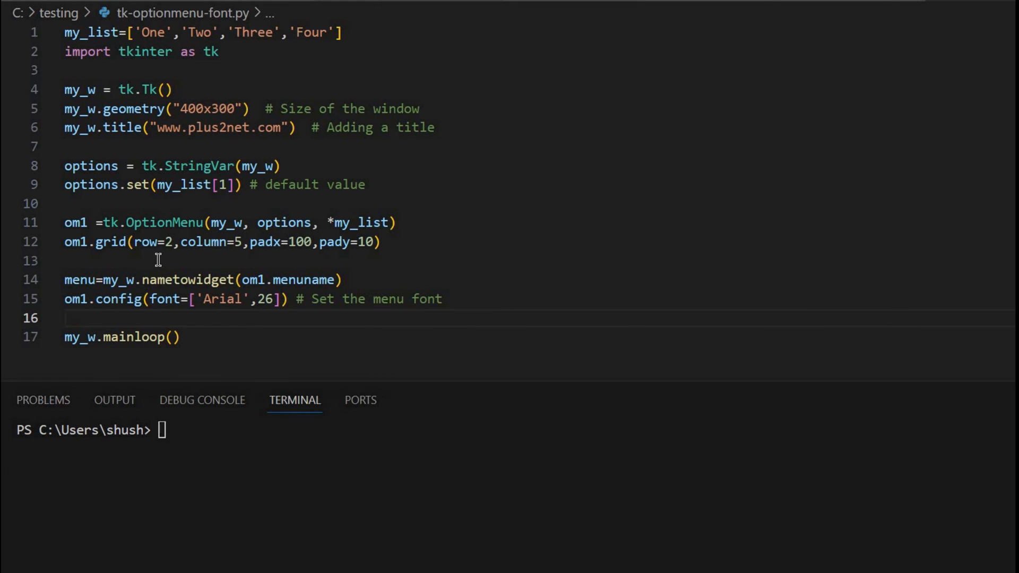
# Step: Add menu.config(font=['Arial',16]) with the comment '# Set option font'
pyautogui.write('menu')
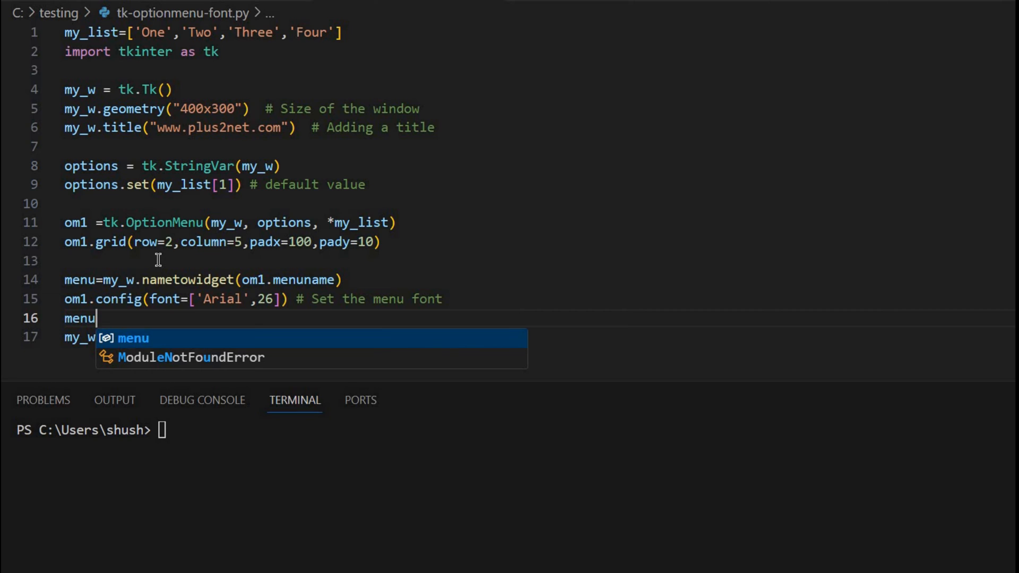
pyautogui.write('.c')
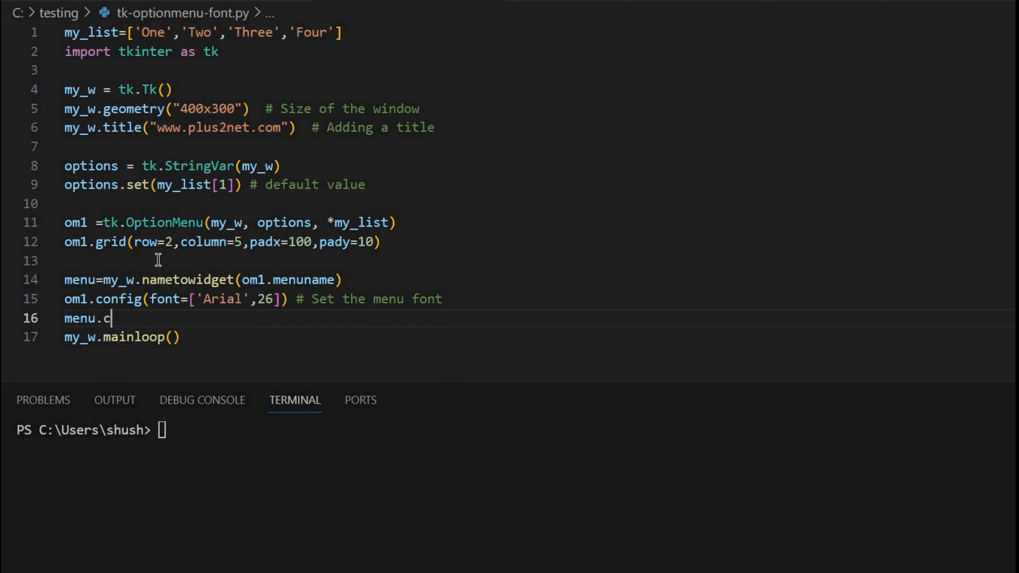
pyautogui.write('onfig')
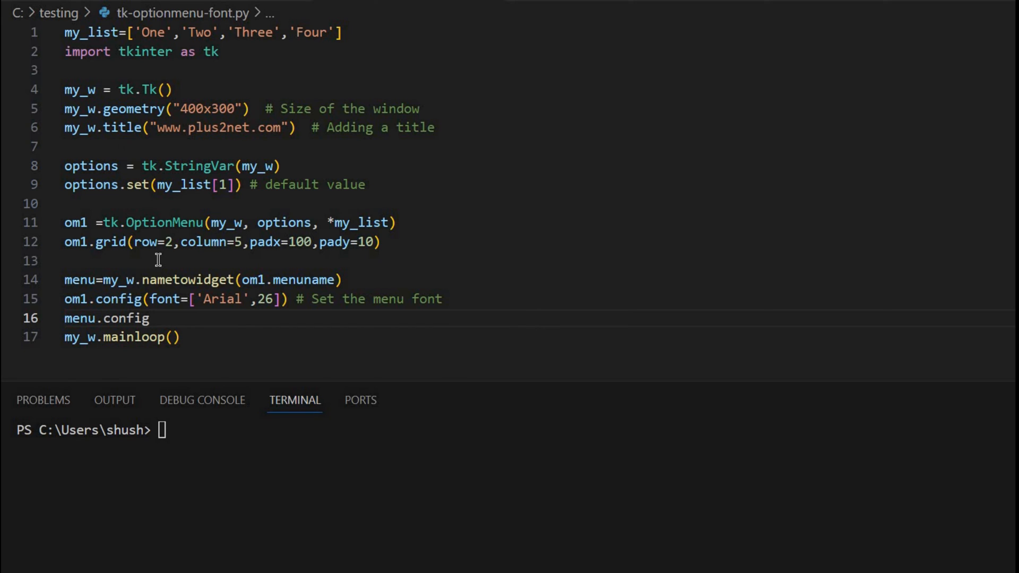
pyautogui.write('()')
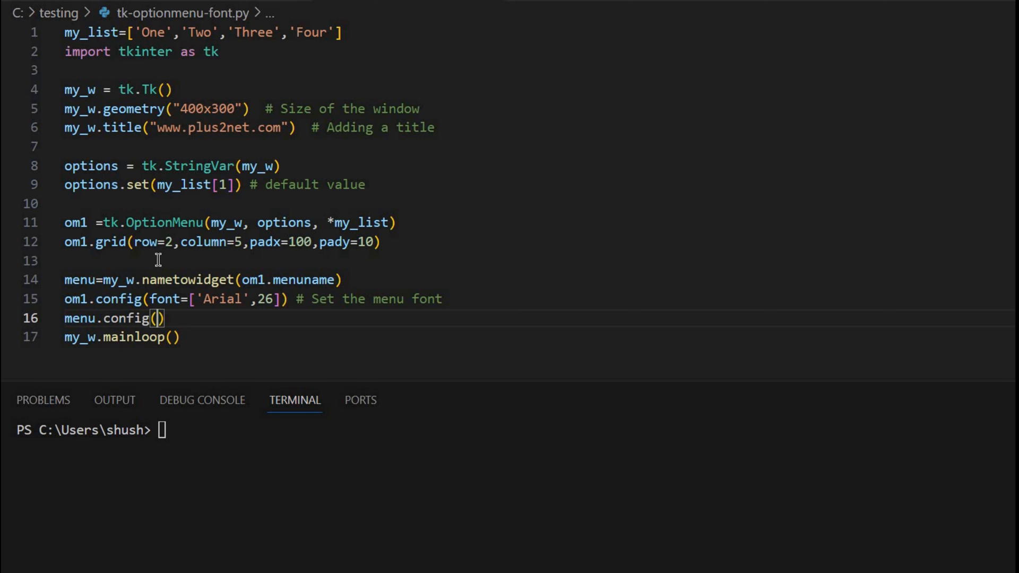
pyautogui.write('font')
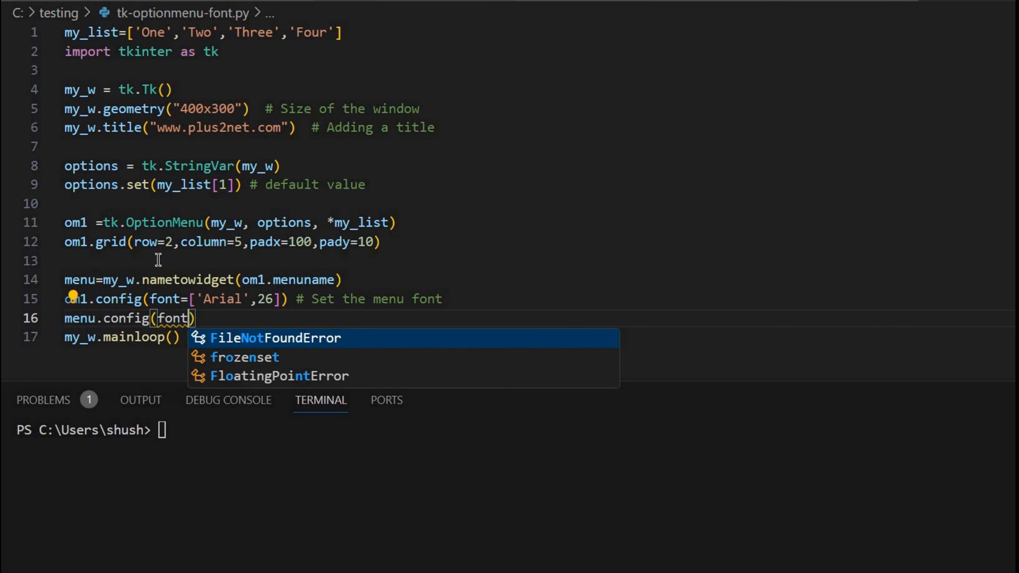
pyautogui.write('=')
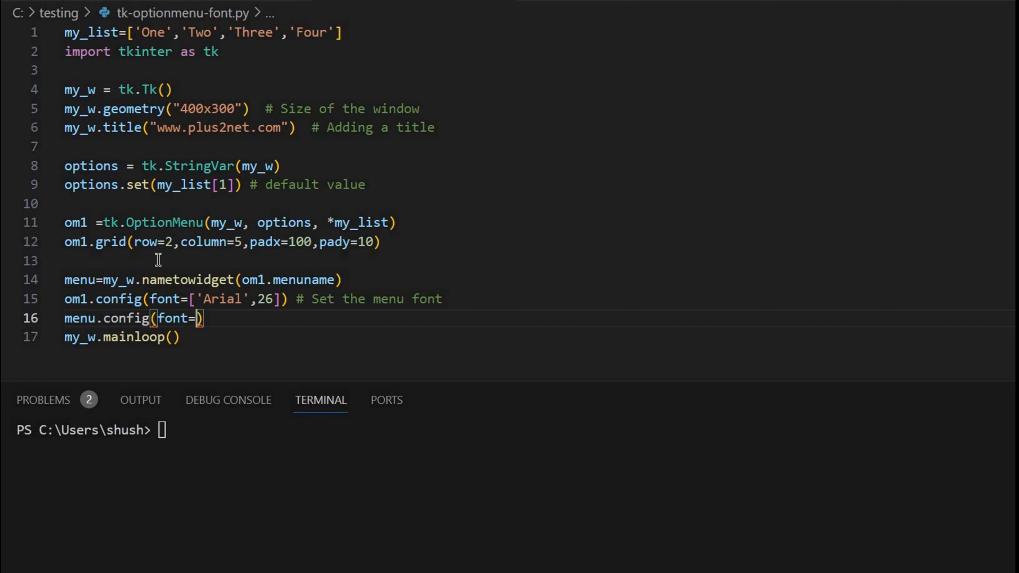
pyautogui.write('[')
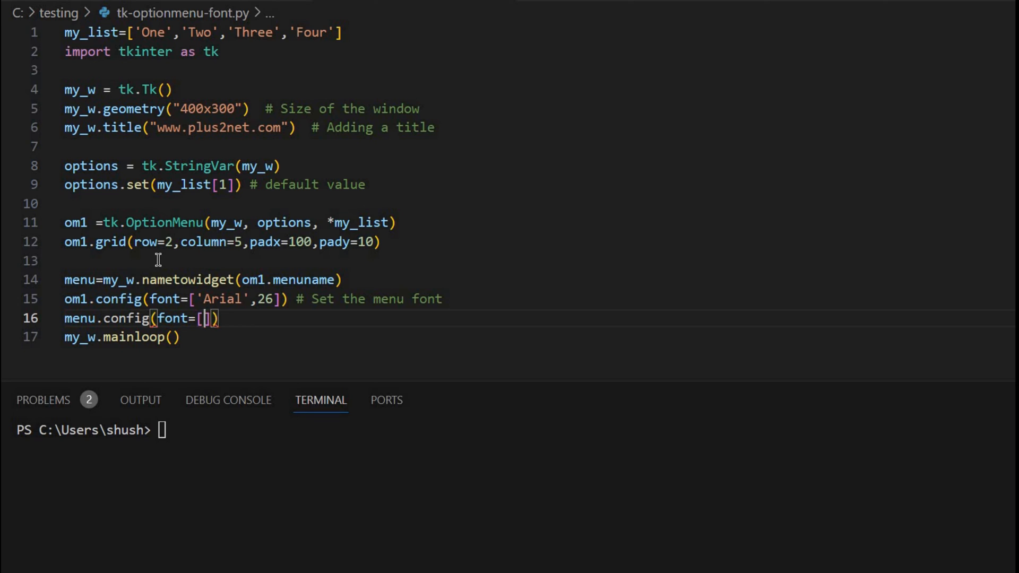
pyautogui.write("'Arial'")
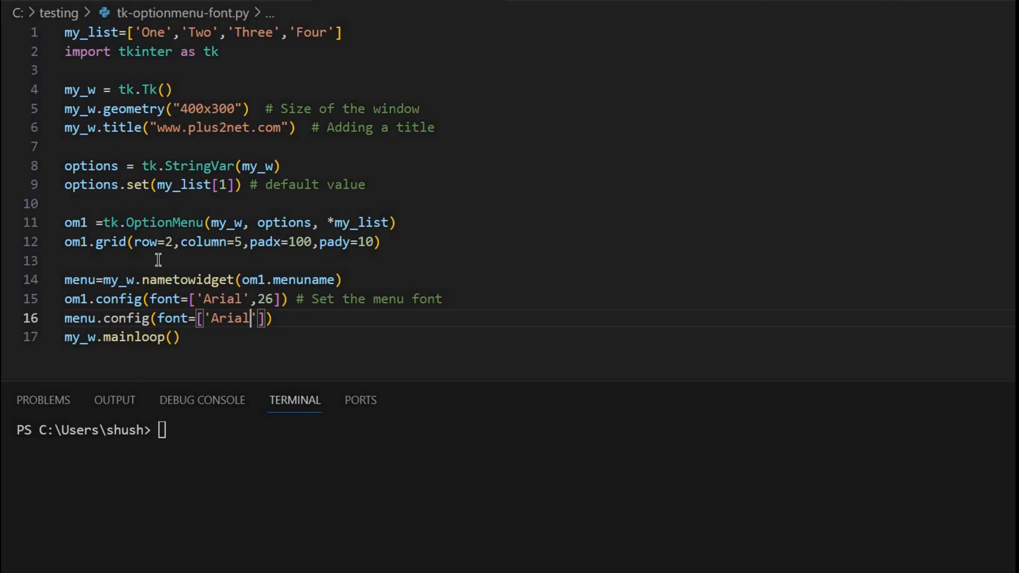
pyautogui.write(',')
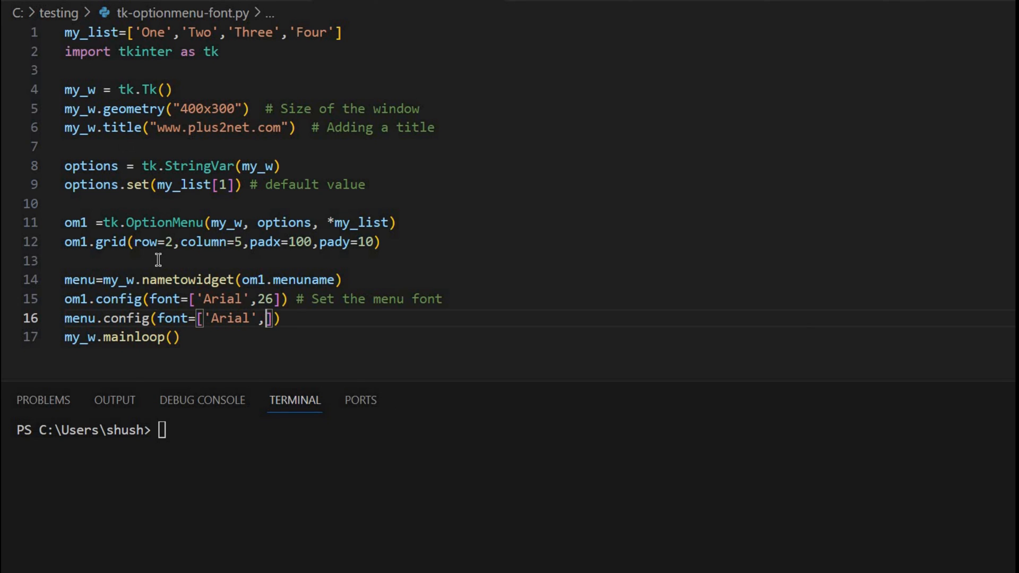
pyautogui.write('16')
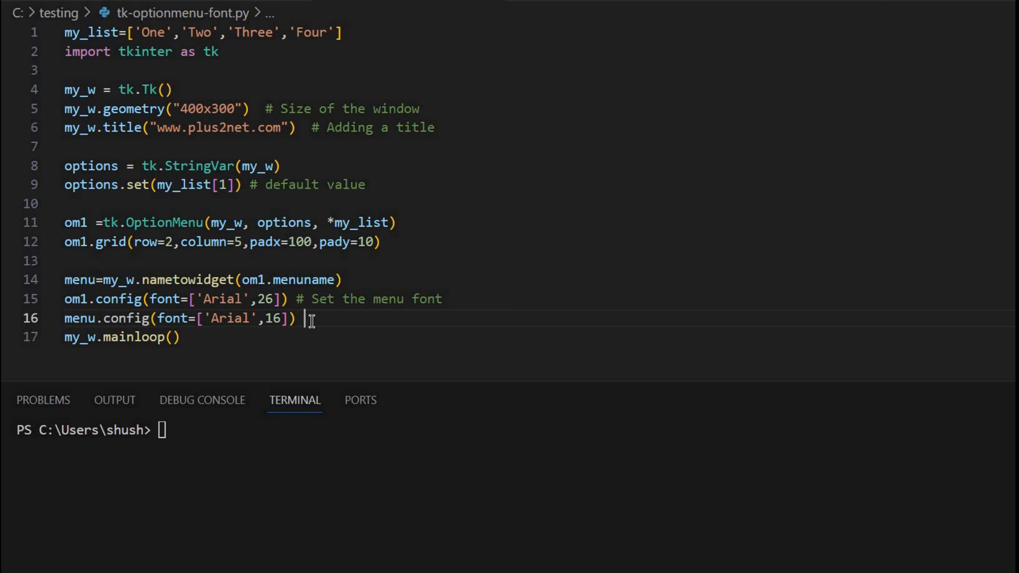
pyautogui.write('#')
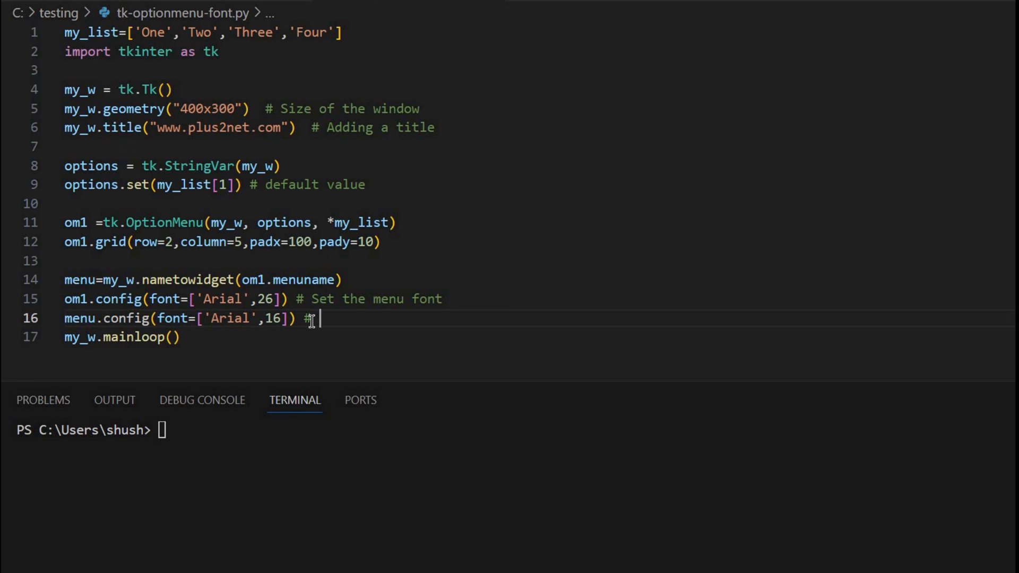
pyautogui.write('Set opion')
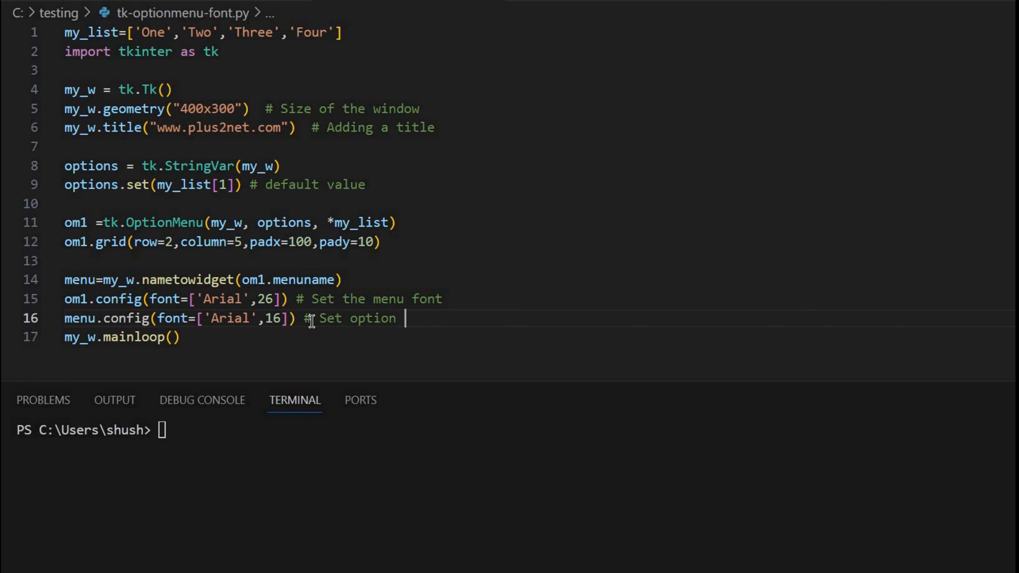
pyautogui.write('font')
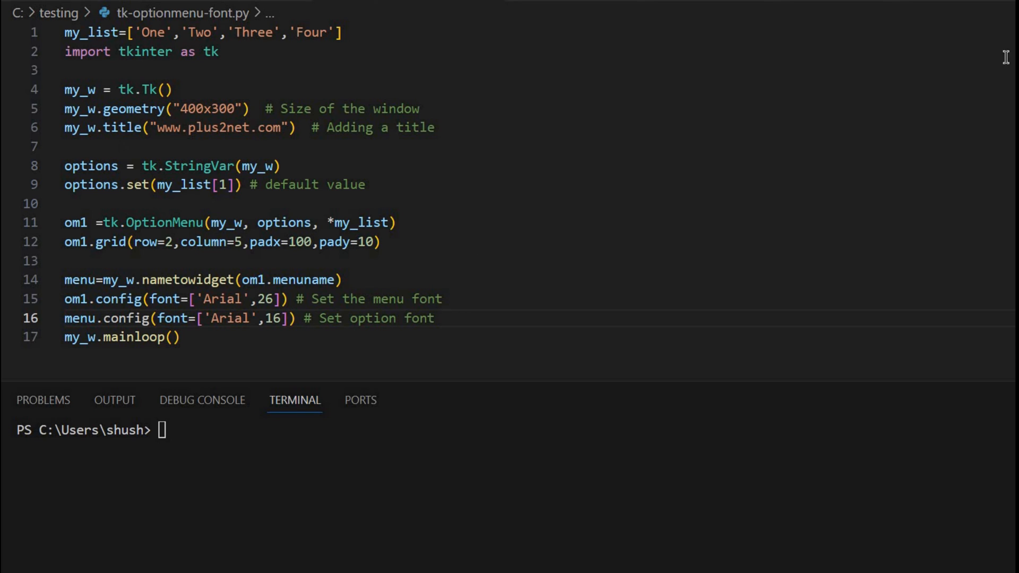
# Step: Run the script with F5 to open the Tkinter window
pyautogui.press('F5')
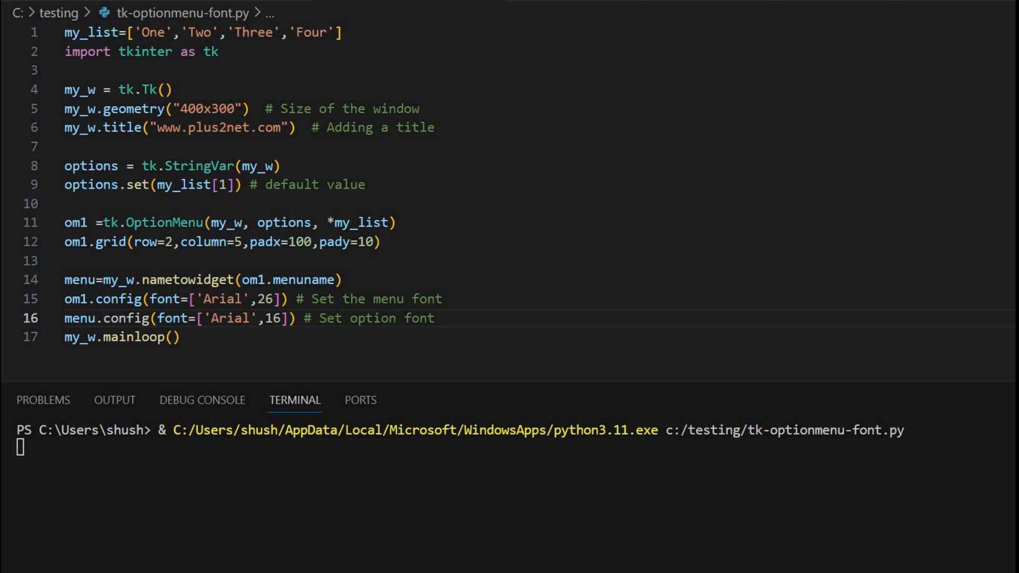
pyautogui.press('Return')
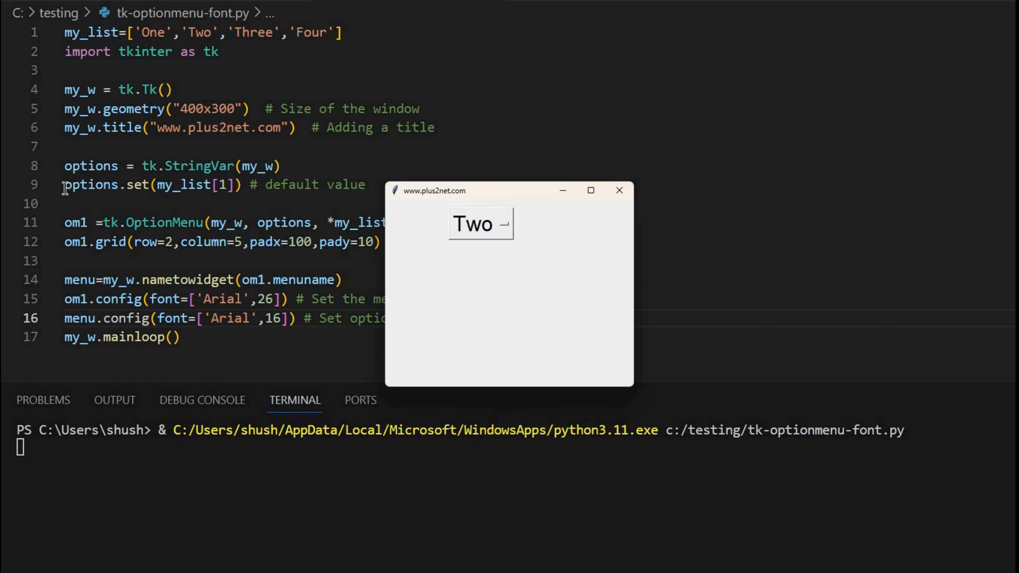
pyautogui.moveTo(234, 190)
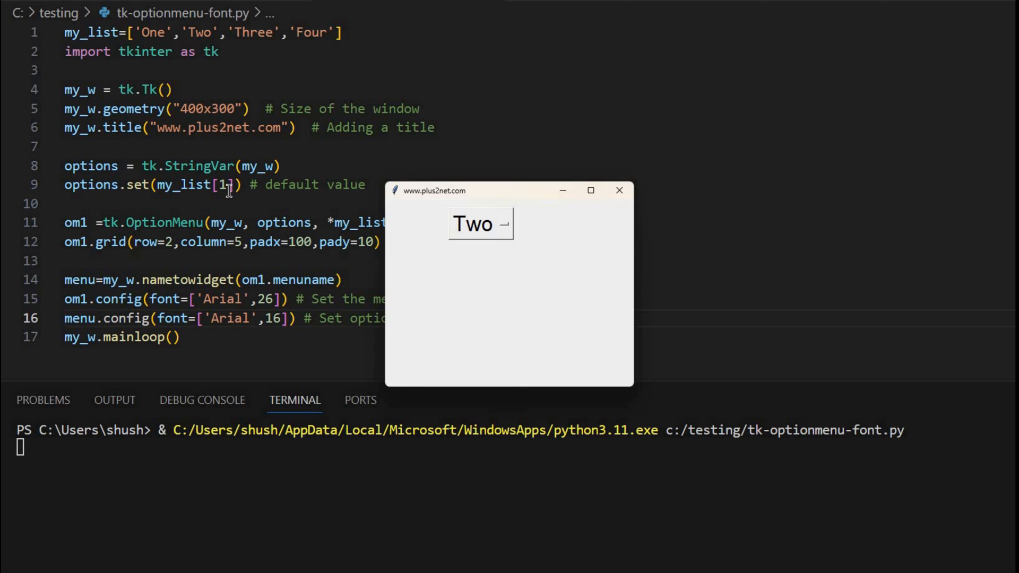
pyautogui.moveTo(210, 32)
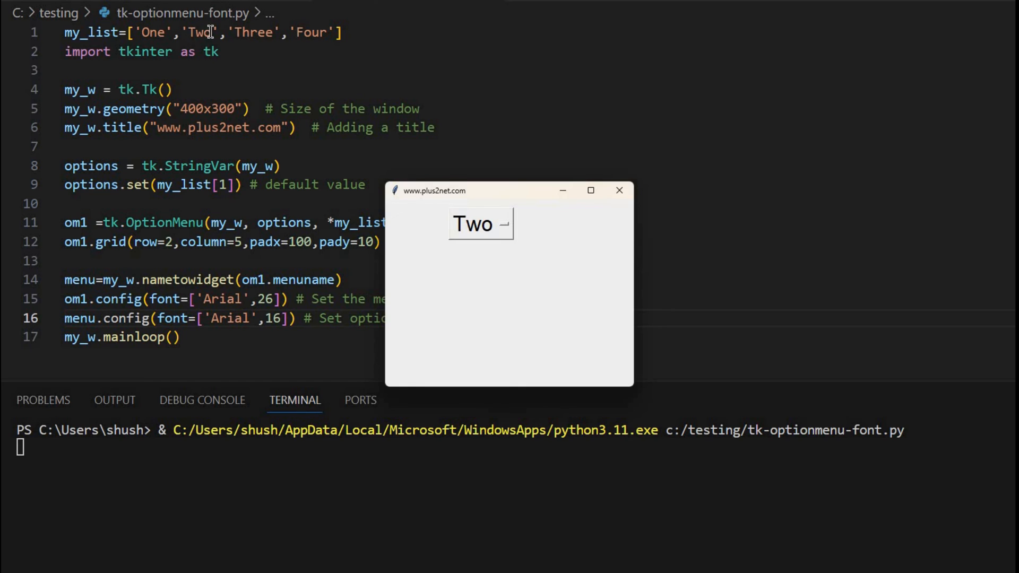
# Step: Expand the 'Two' OptionMenu to show One, Two, Three and Four
pyautogui.click(480, 224)
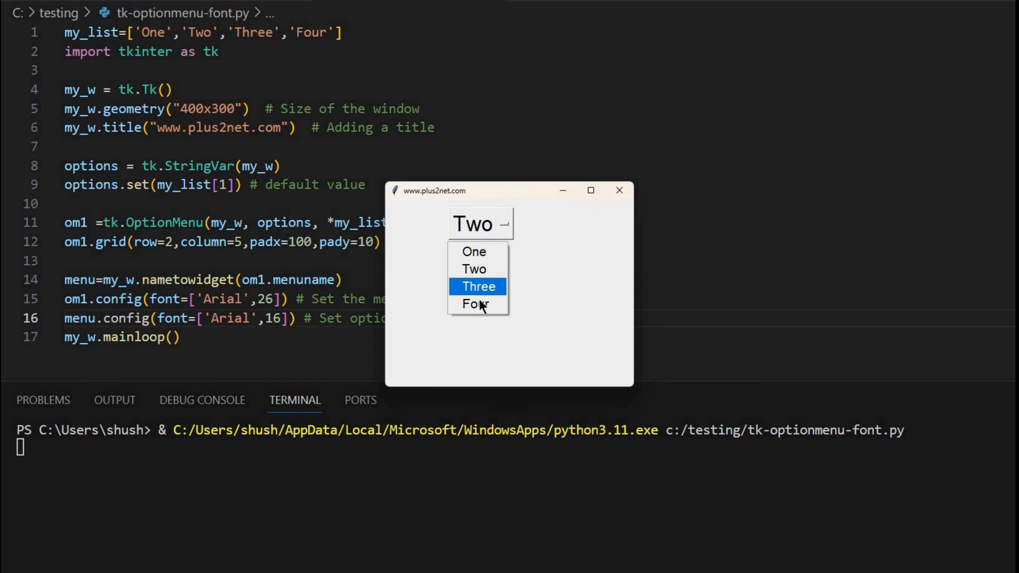
pyautogui.moveTo(472, 226)
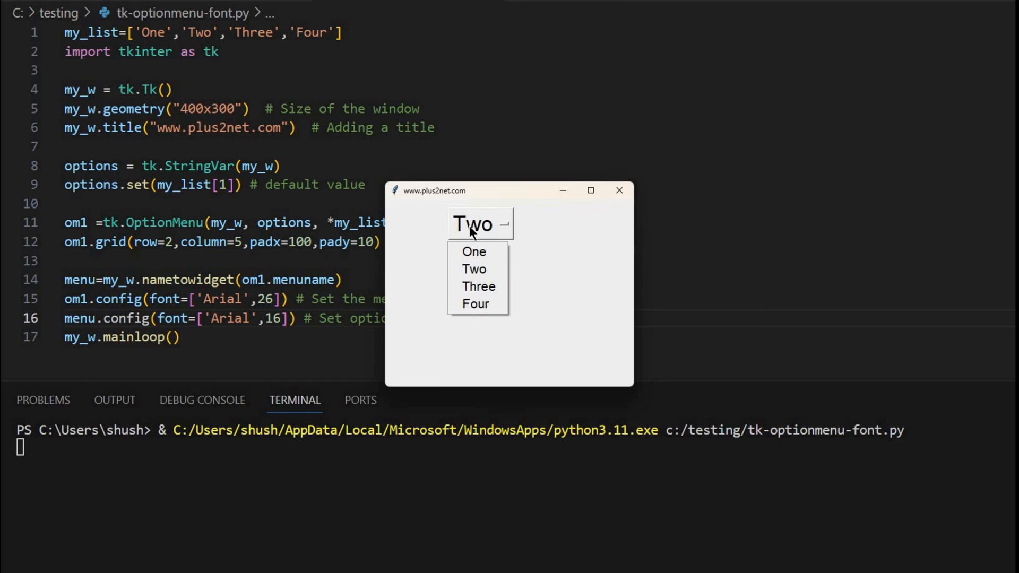
pyautogui.moveTo(483, 229)
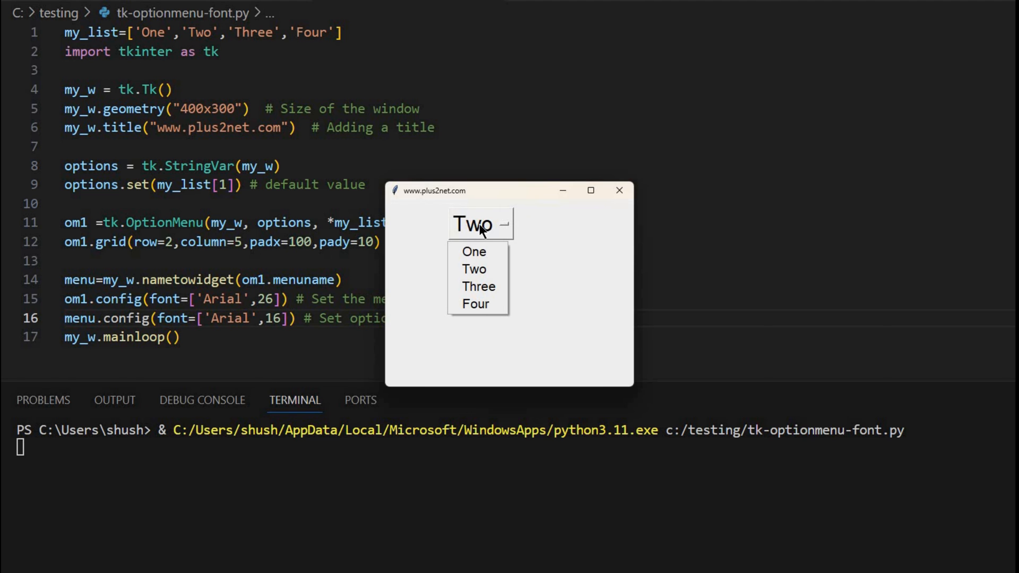